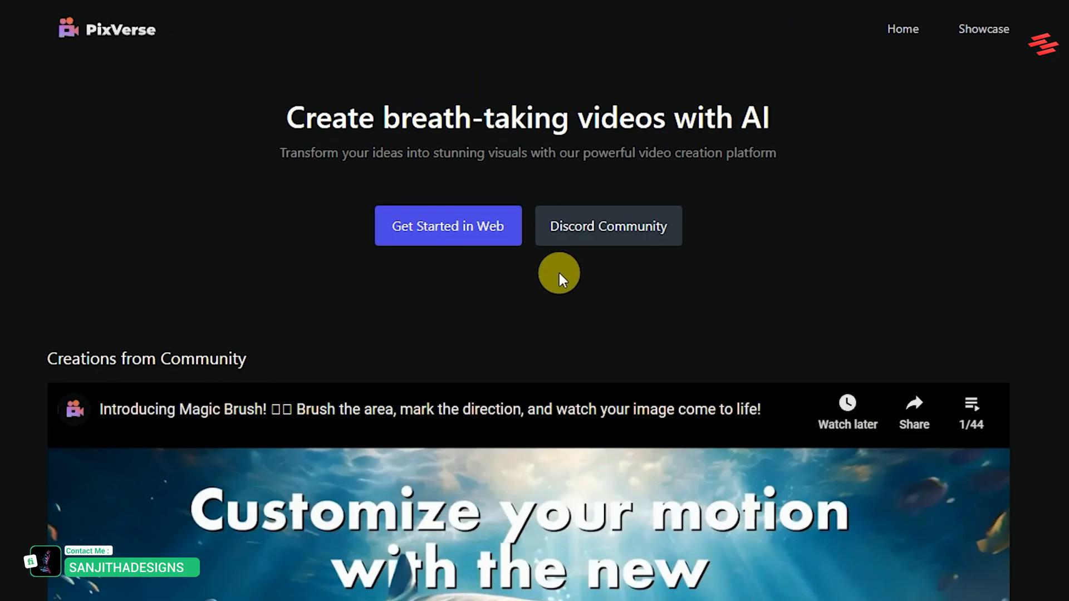
Step: Start PixVerse in the web app and log in with a Google account
left_click(447, 225)
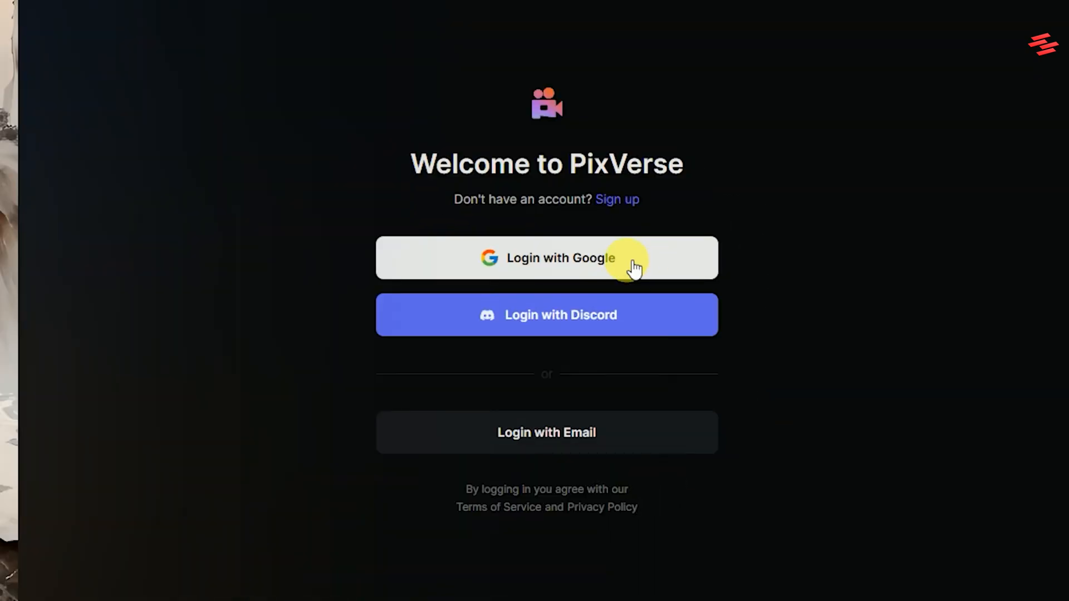
left_click(546, 258)
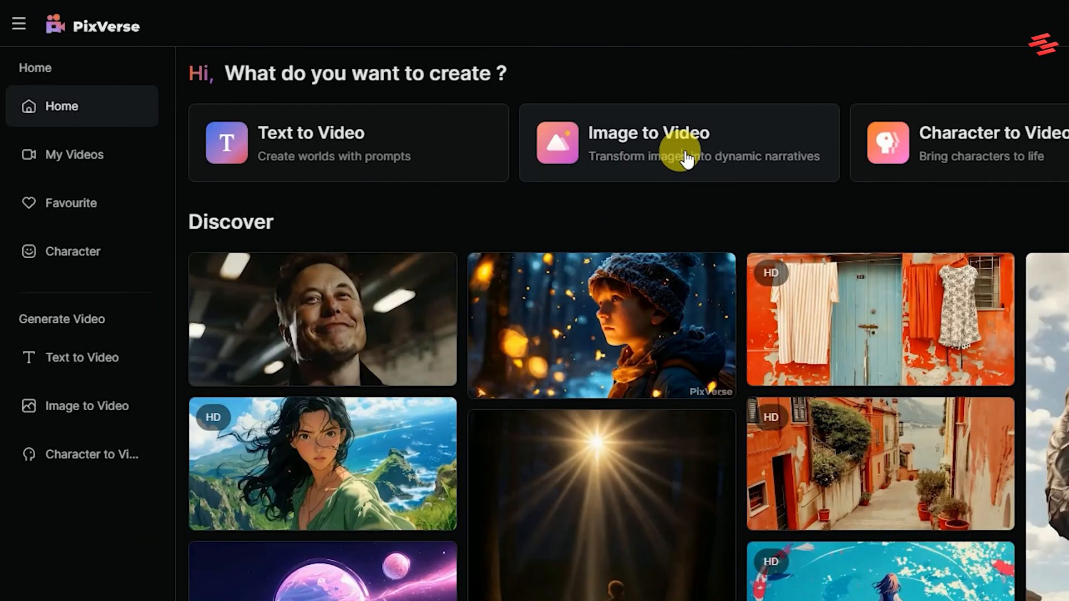
Step: Start an Image to Video creation and upload the golden retriever photo
left_click(679, 143)
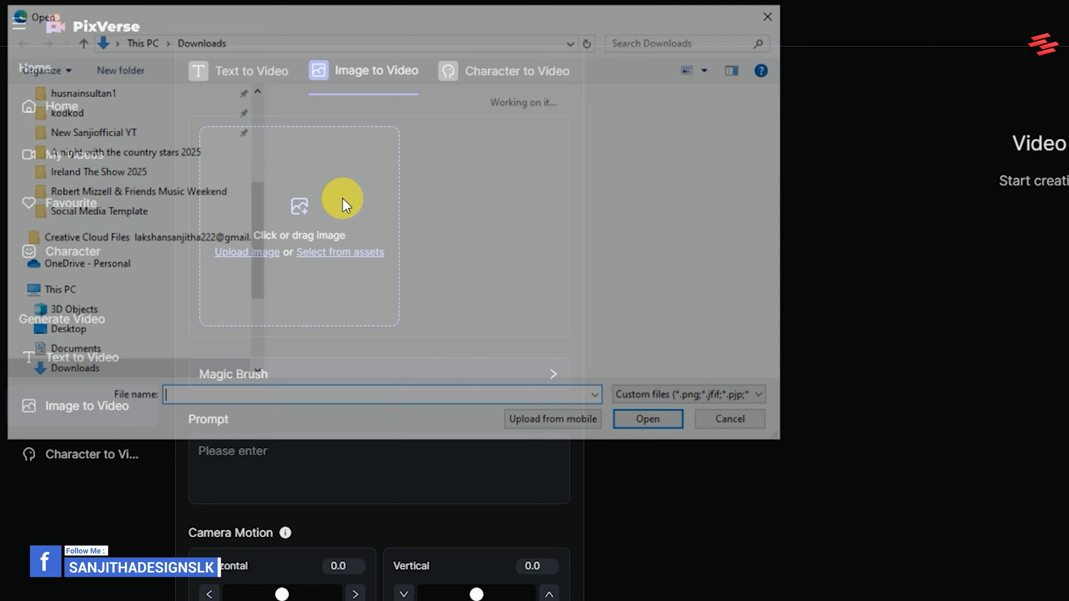
left_click(648, 419)
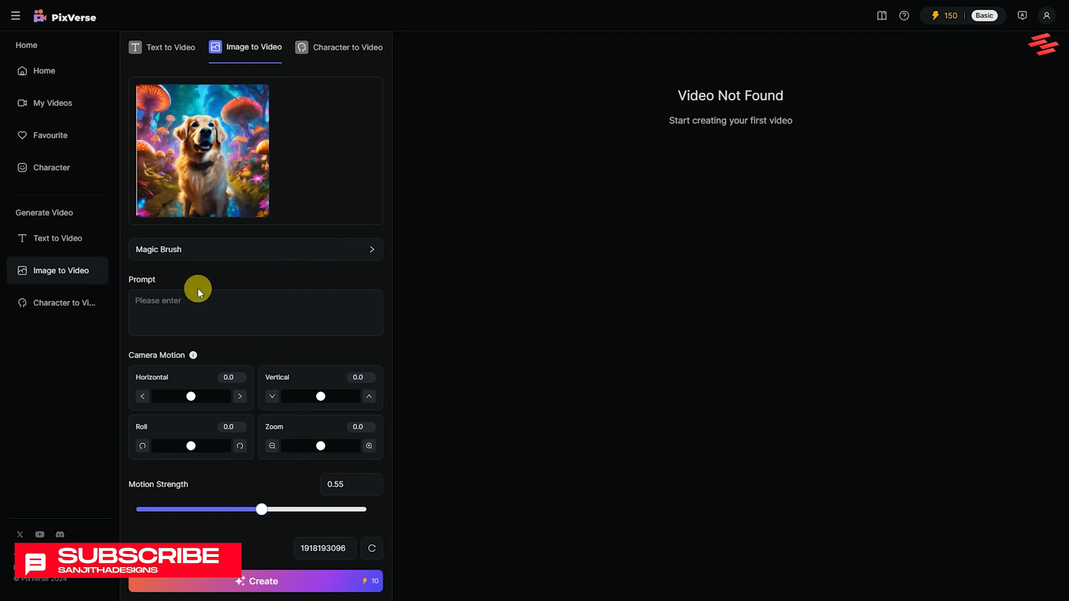
Step: Set motion strength to 0.80, enable HD Quality, and create the retriever video
scroll("down", 3)
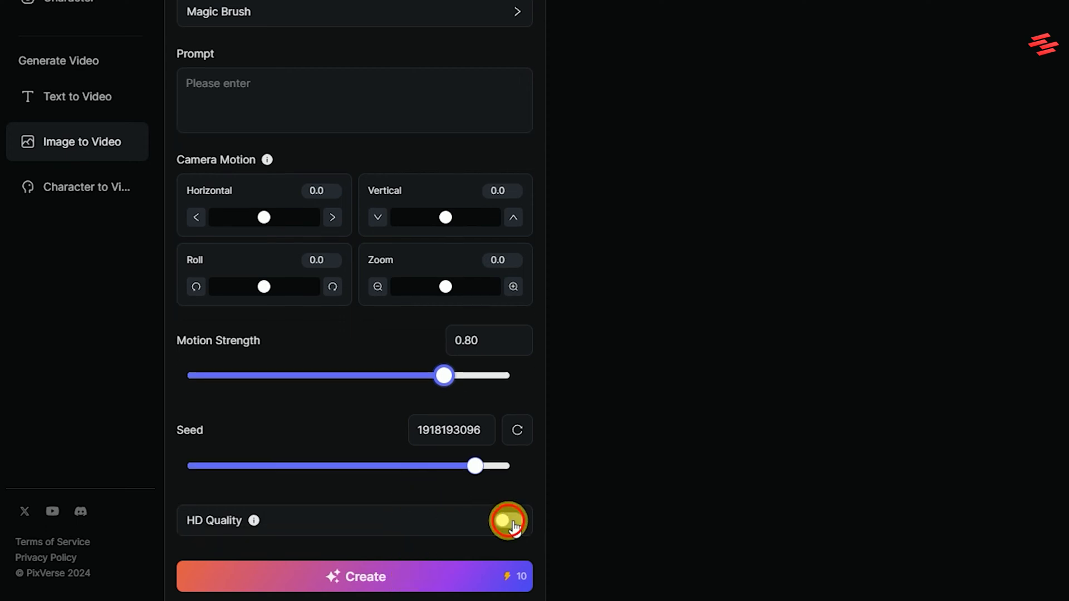
left_click(508, 520)
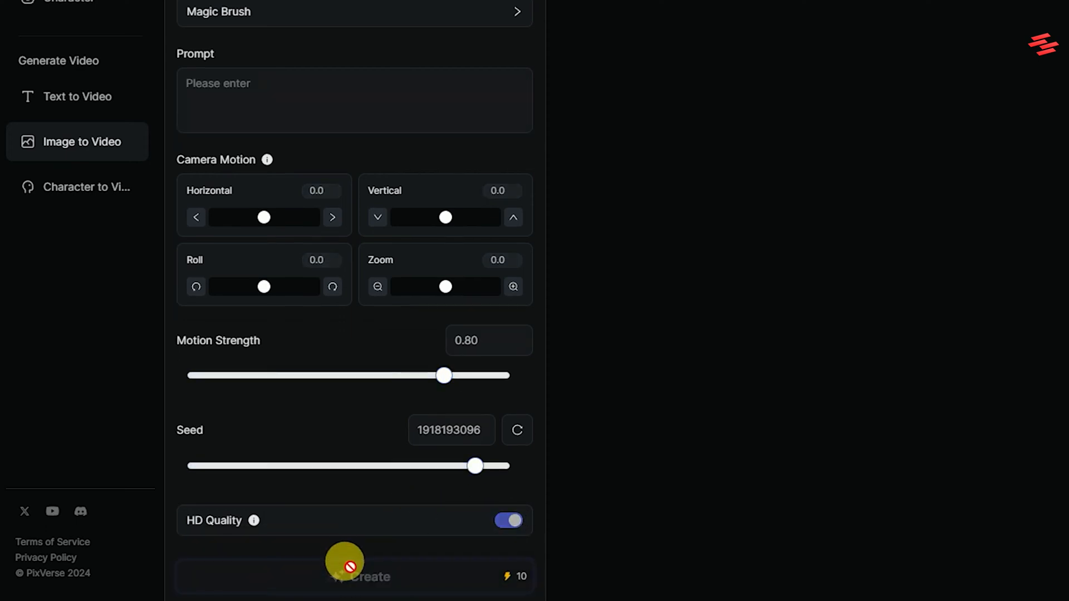
left_click(360, 577)
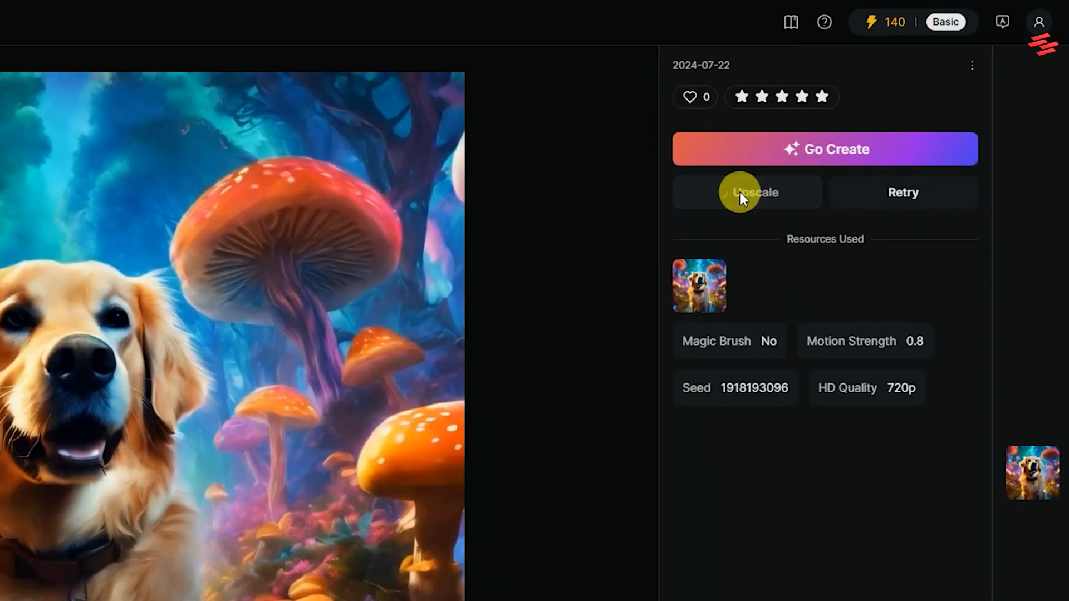
Step: Upscale the generated four-second golden retriever clip
left_click(747, 192)
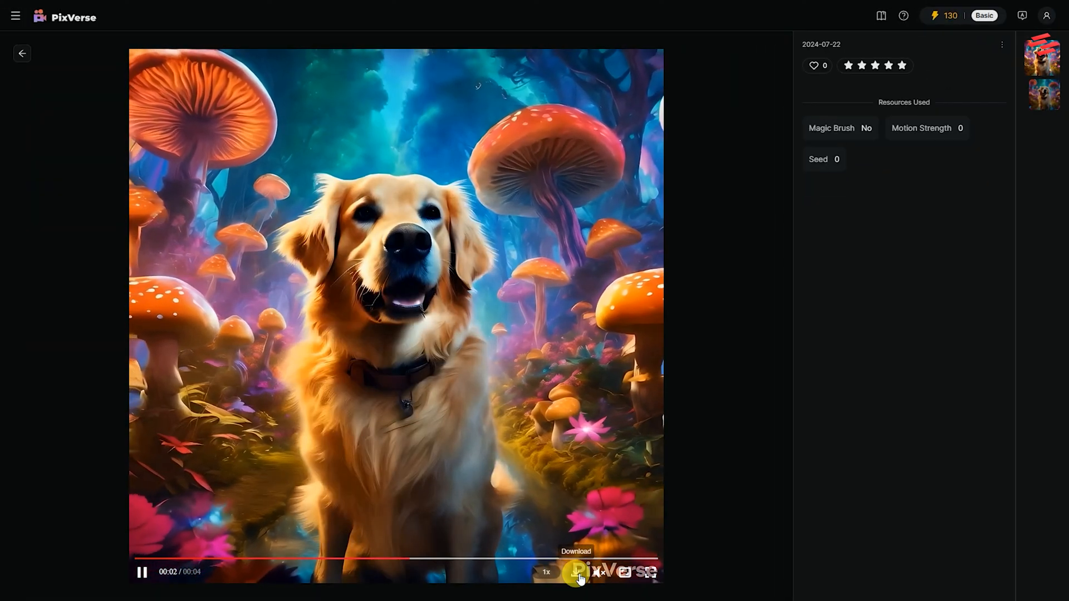
Step: Download the upscaled golden retriever video
left_click(947, 15)
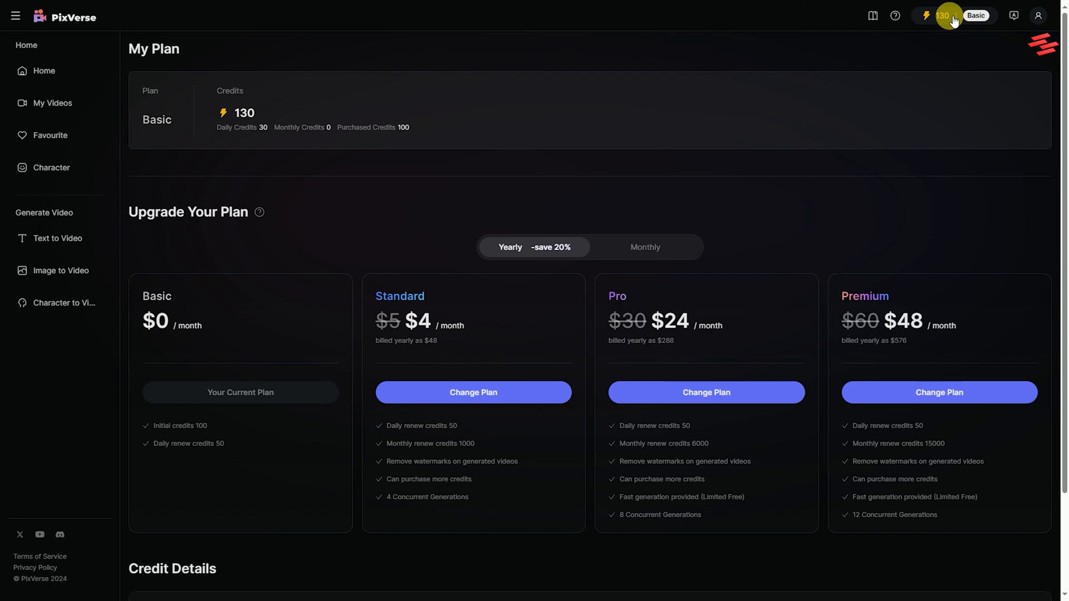
Step: Go from the My Plan page back to the Home dashboard
left_click(44, 70)
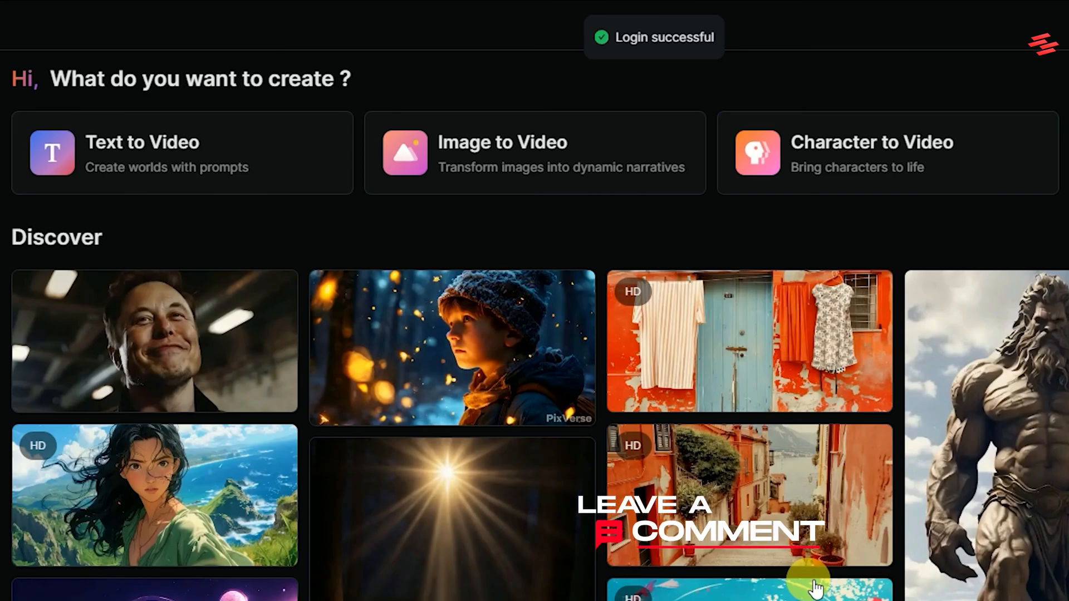
left_click(15, 16)
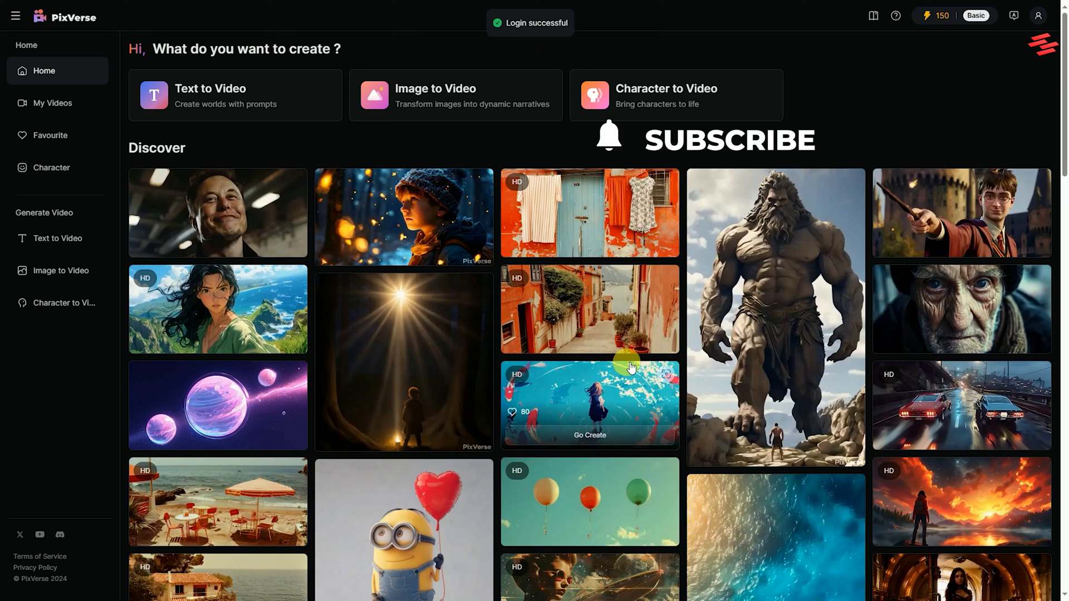